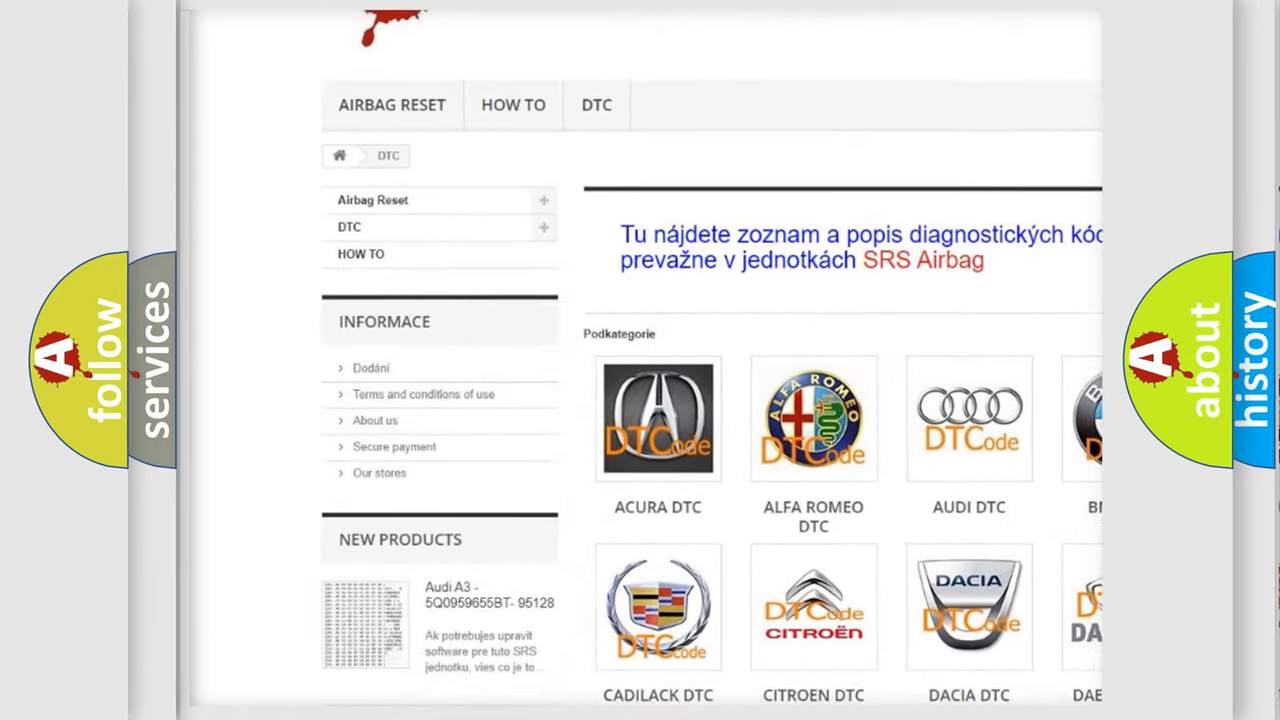
Scroll through the brand grid and code list down to the footer, then back up slightly.
scroll("down", 3)
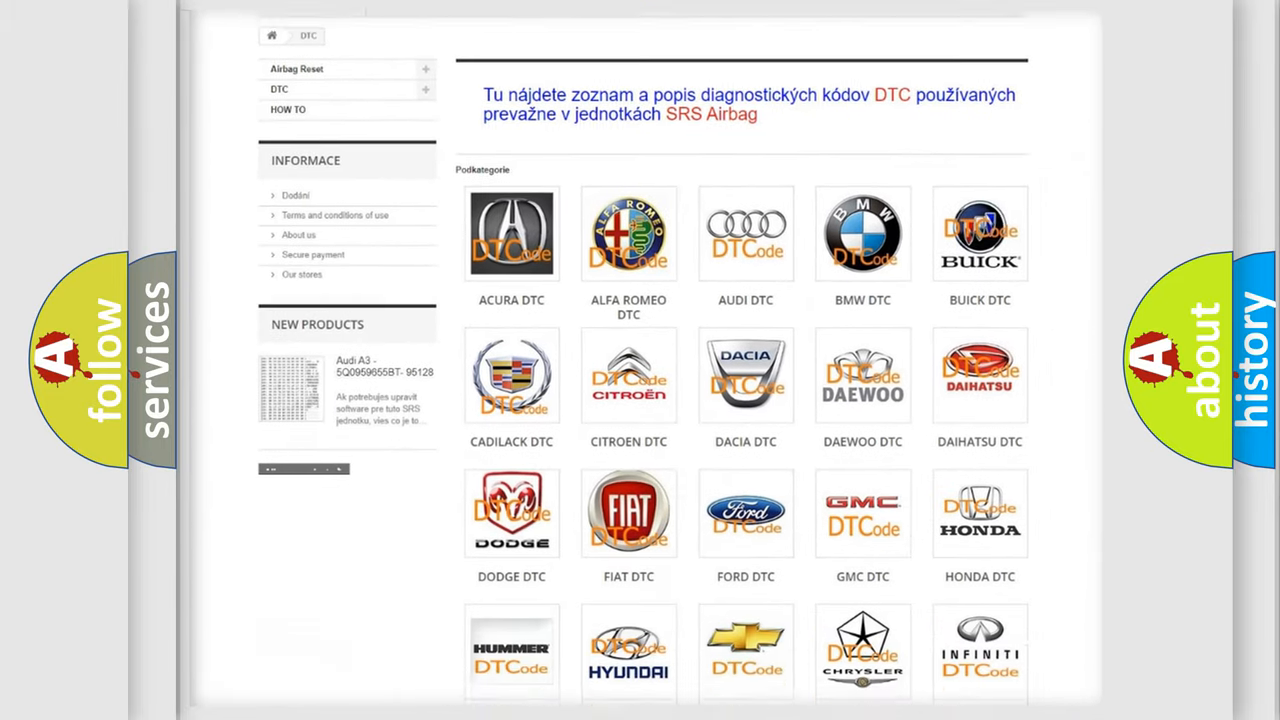
scroll("down", 3)
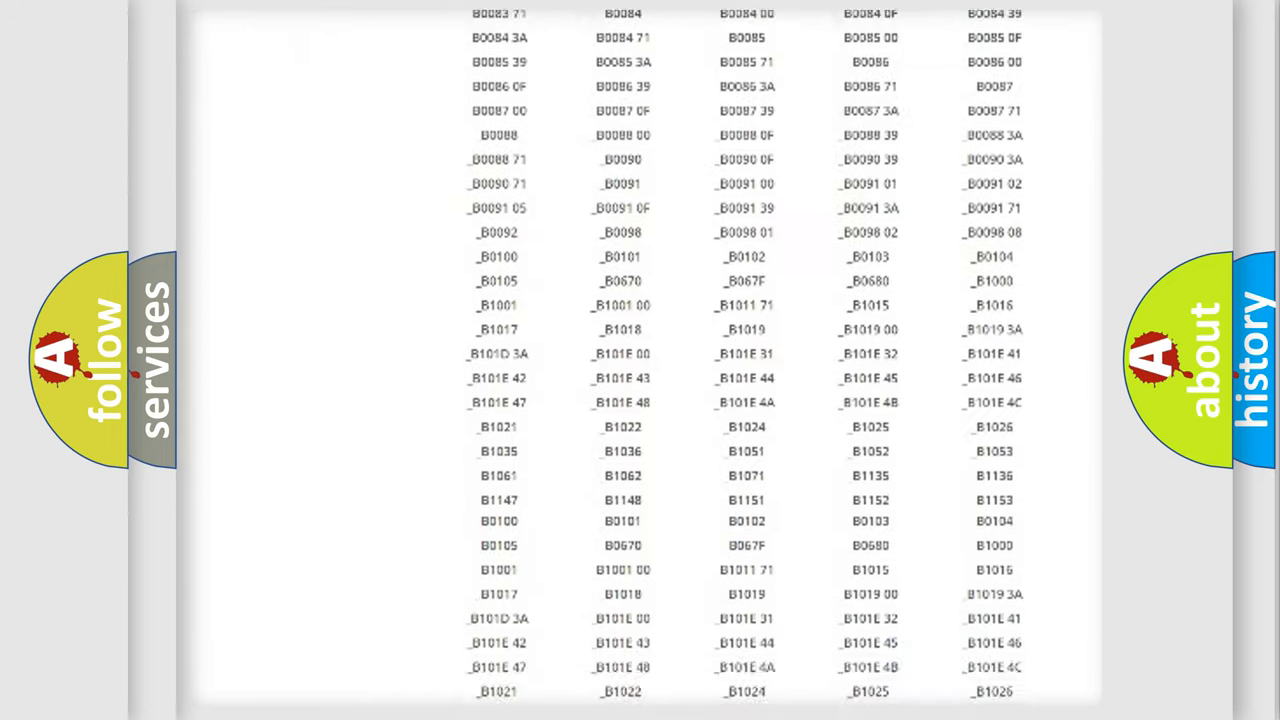
scroll("down", 3)
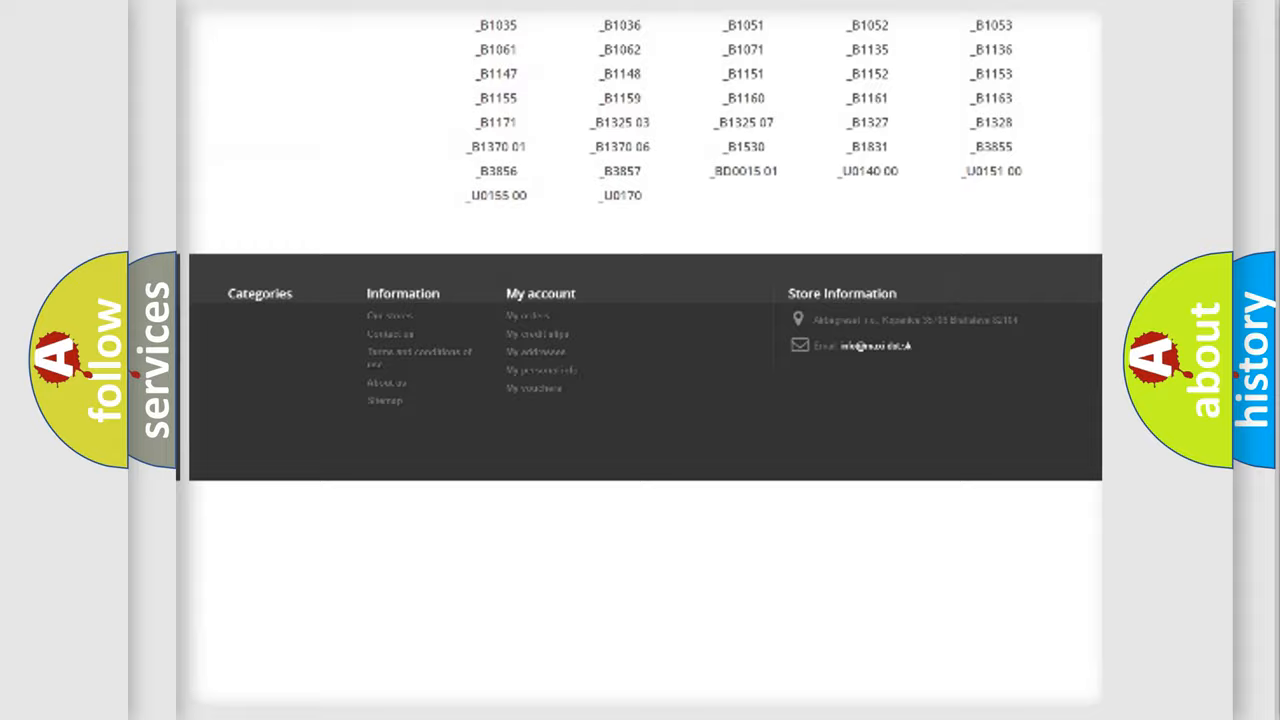
scroll("up", 3)
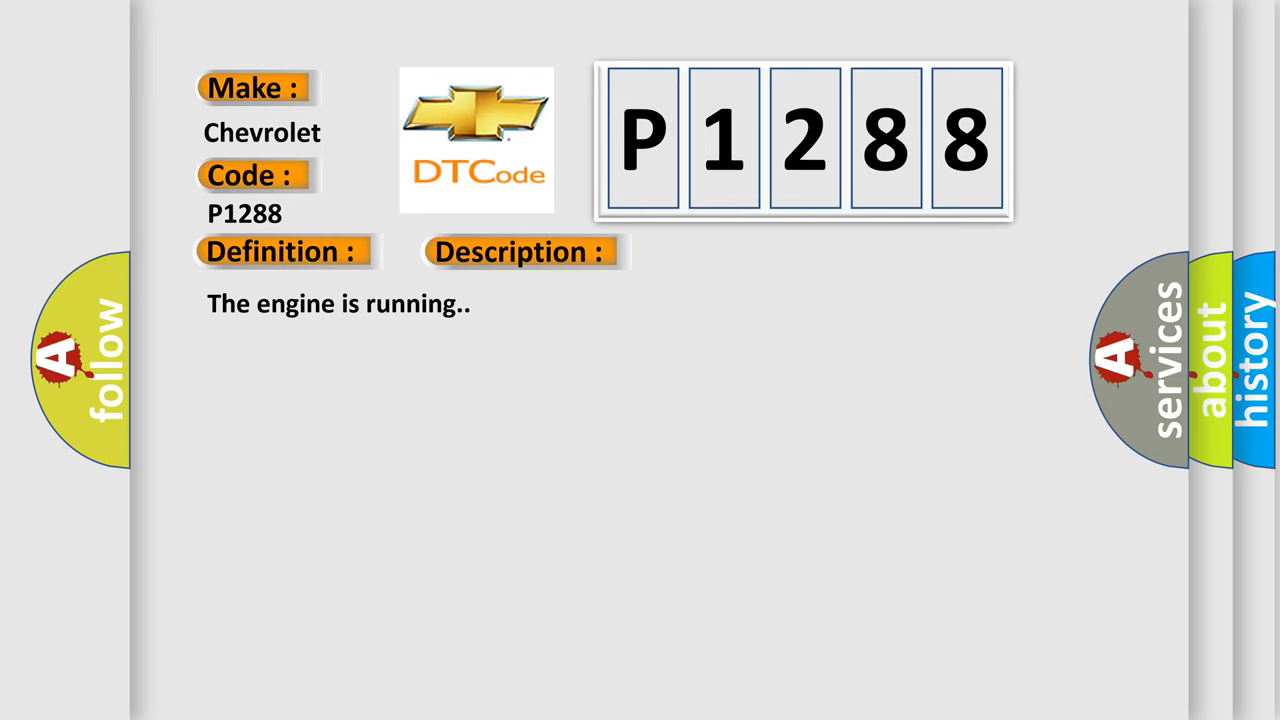
Reveal the Cause section for P1288: open, shorted or corroded delivered torque circuit wiring.
left_click(736, 252)
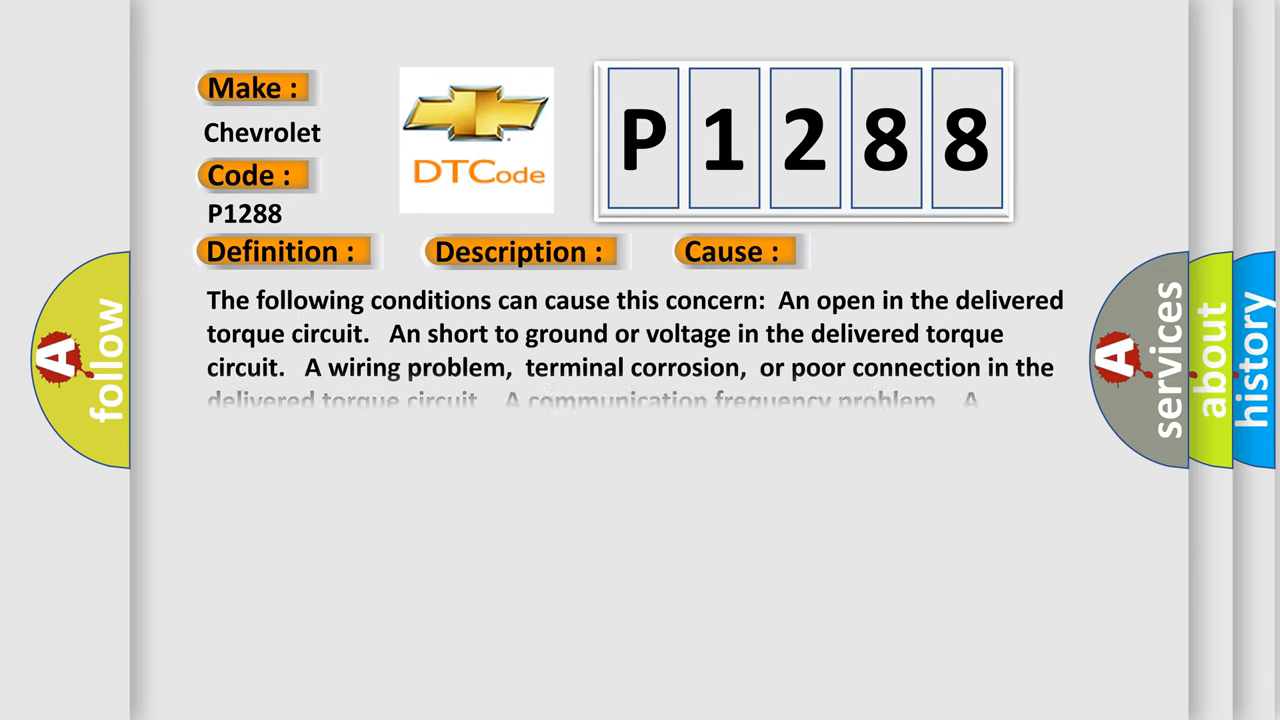